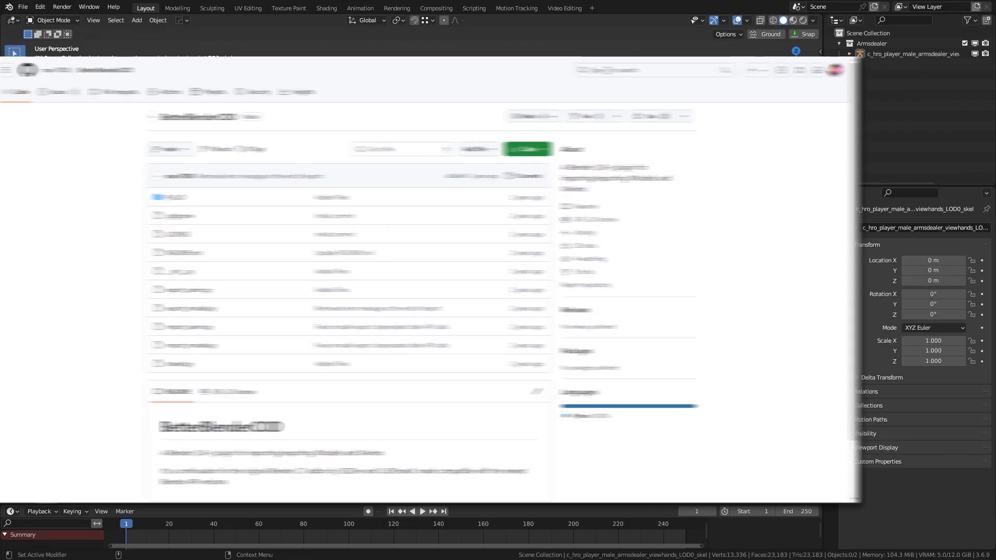
# Step: Import vm_iw8_scar17s.xmodel_bin from model_export > skye_ports > iw8_scar17s
pyautogui.click(527, 148)
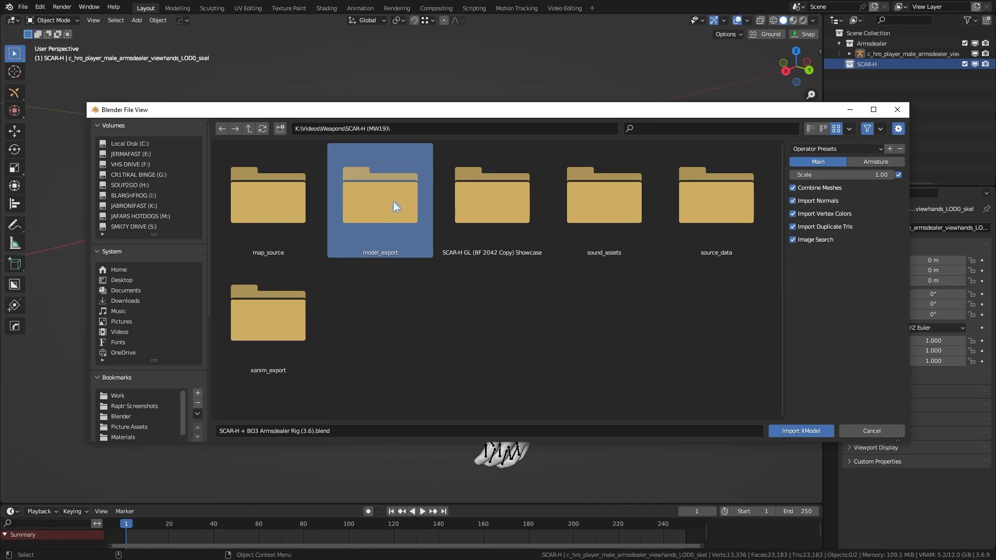
pyautogui.doubleClick(379, 200)
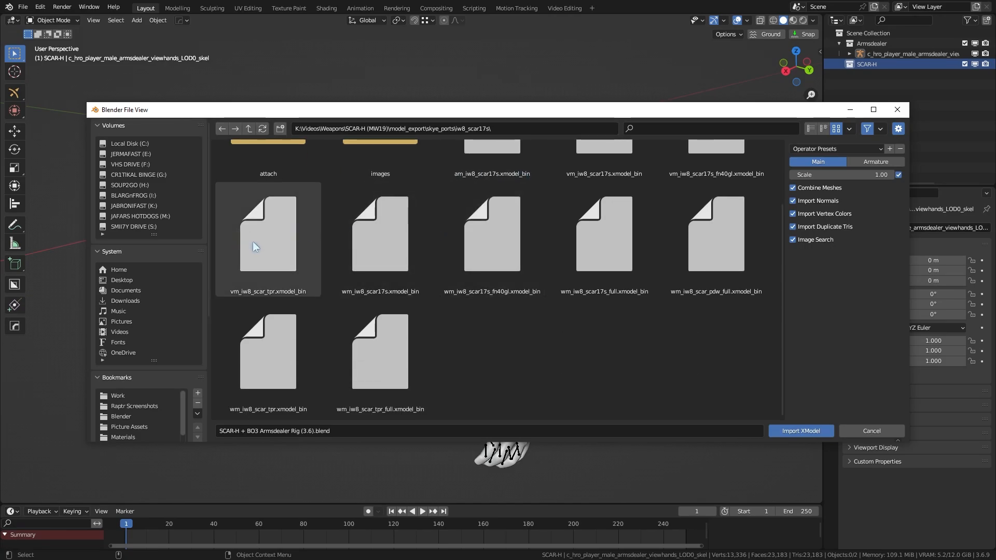
pyautogui.click(602, 233)
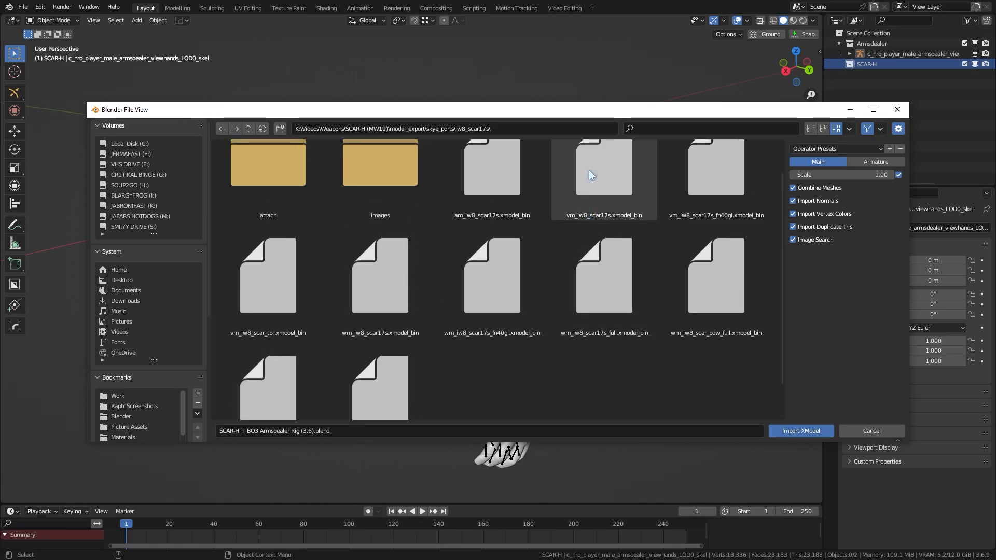
pyautogui.click(799, 431)
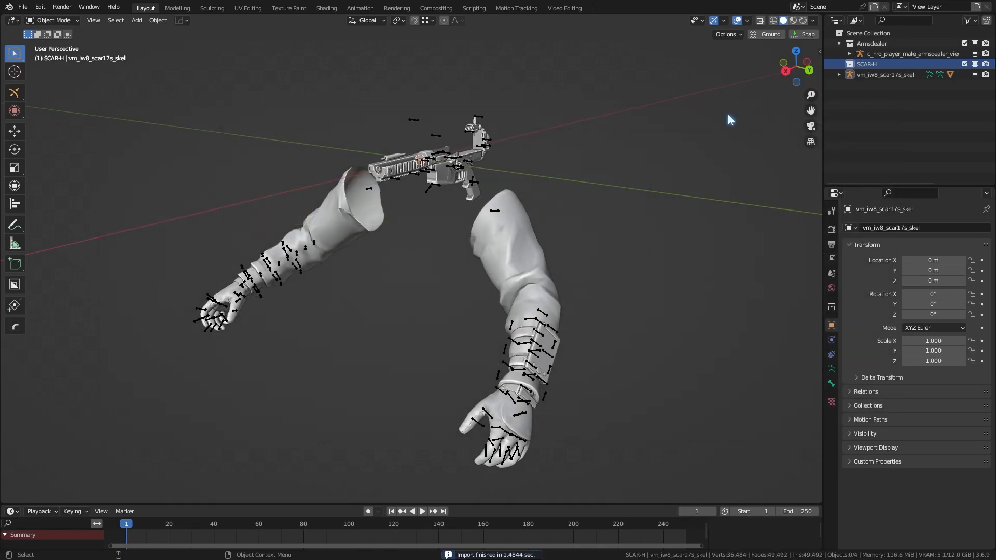
# Step: Reopen the XModel importer and browse into the attach/vm attachments folder
pyautogui.click(156, 20)
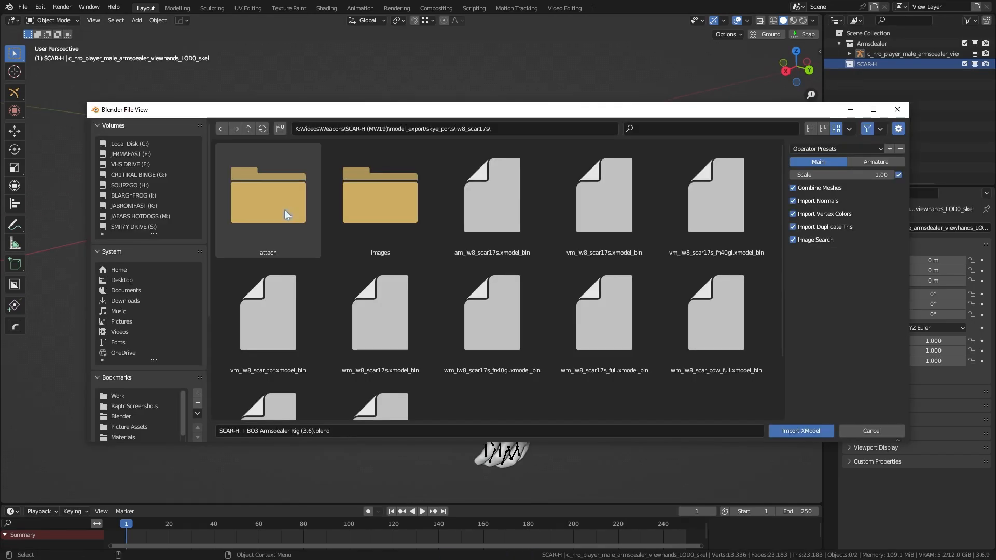
pyautogui.click(800, 431)
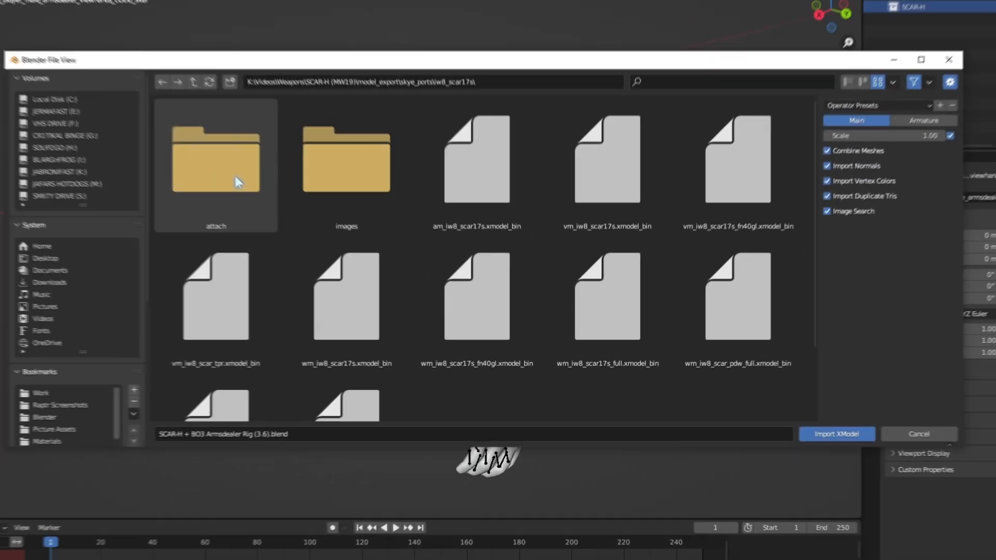
pyautogui.doubleClick(216, 159)
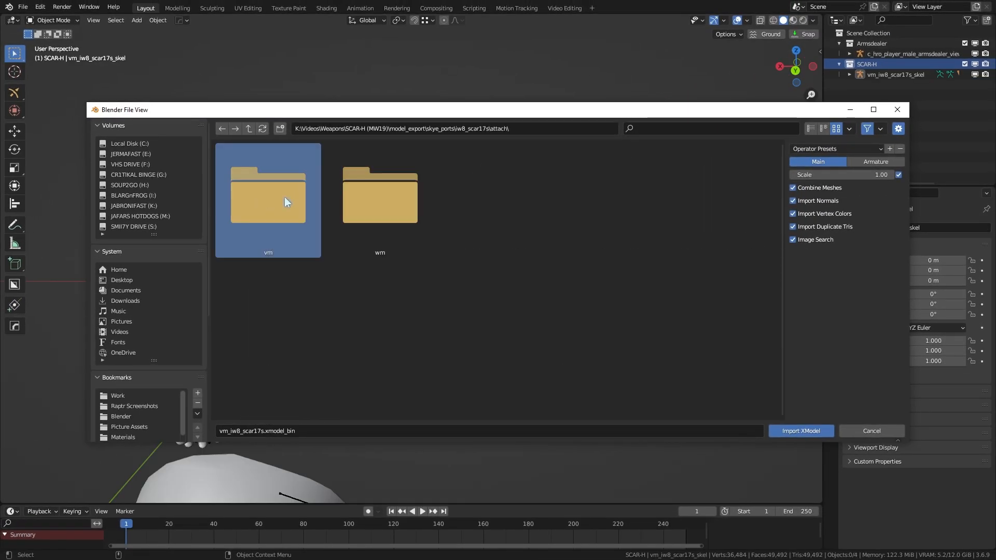
pyautogui.doubleClick(268, 191)
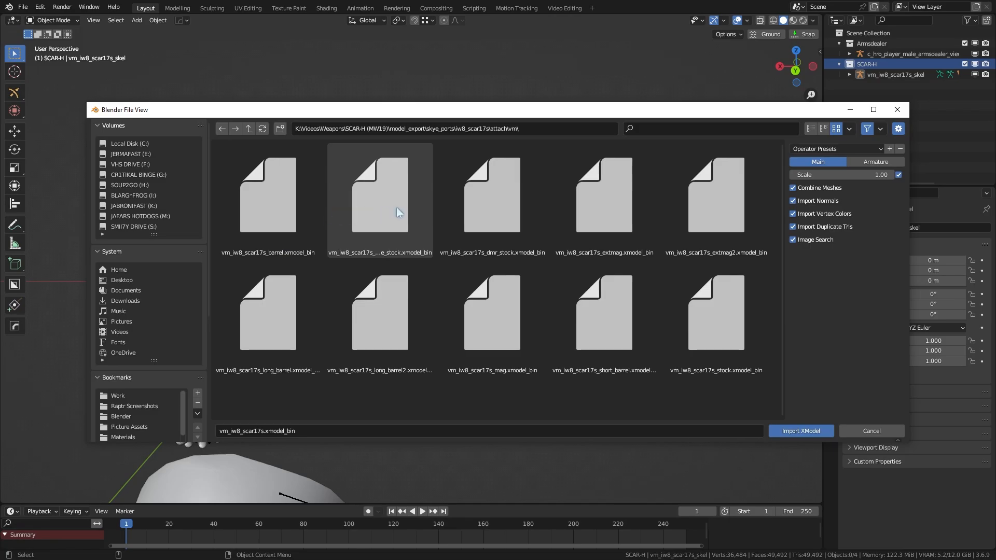
# Step: Filter by name and import the barrel, DMR stock and magazine xmodel_bin files
pyautogui.write('b')
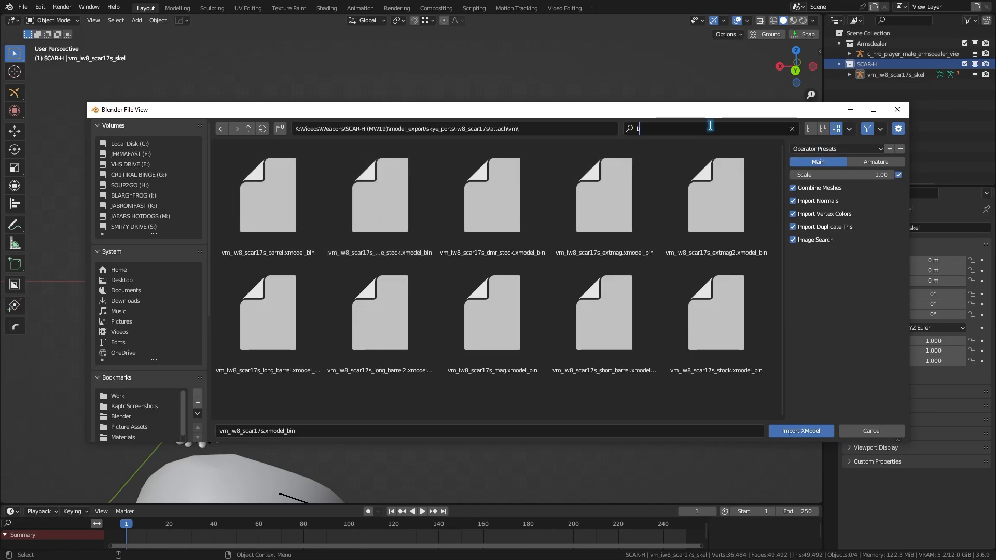
pyautogui.write('st')
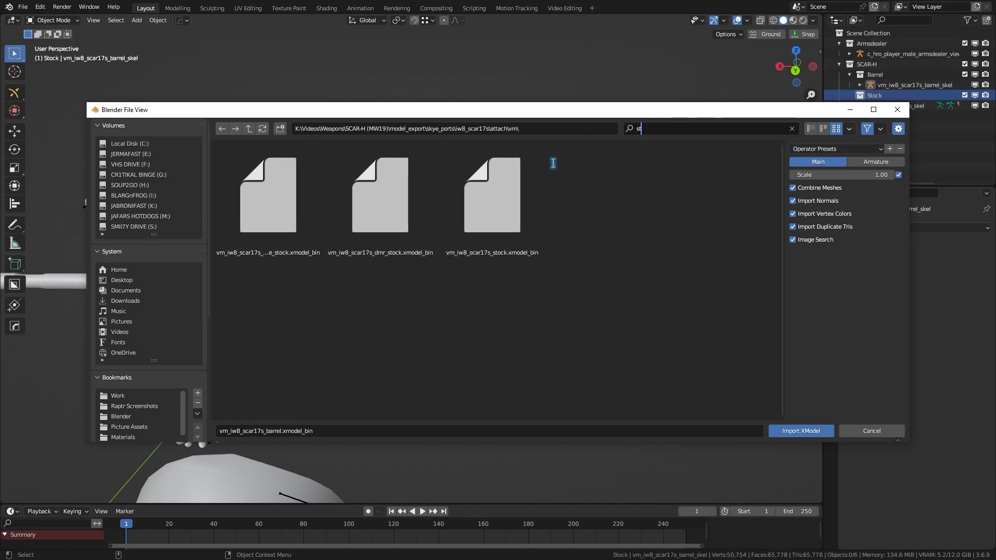
pyautogui.click(379, 194)
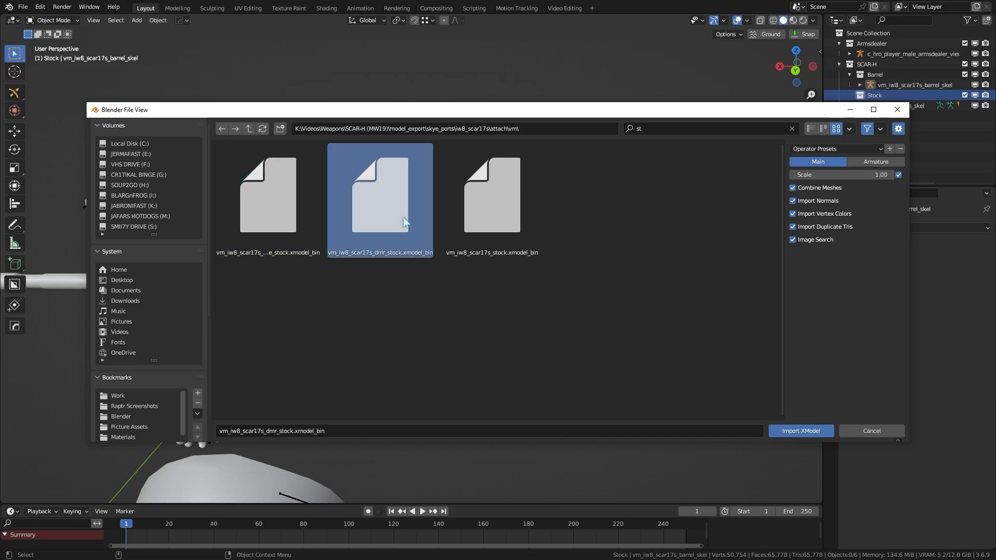
pyautogui.click(799, 431)
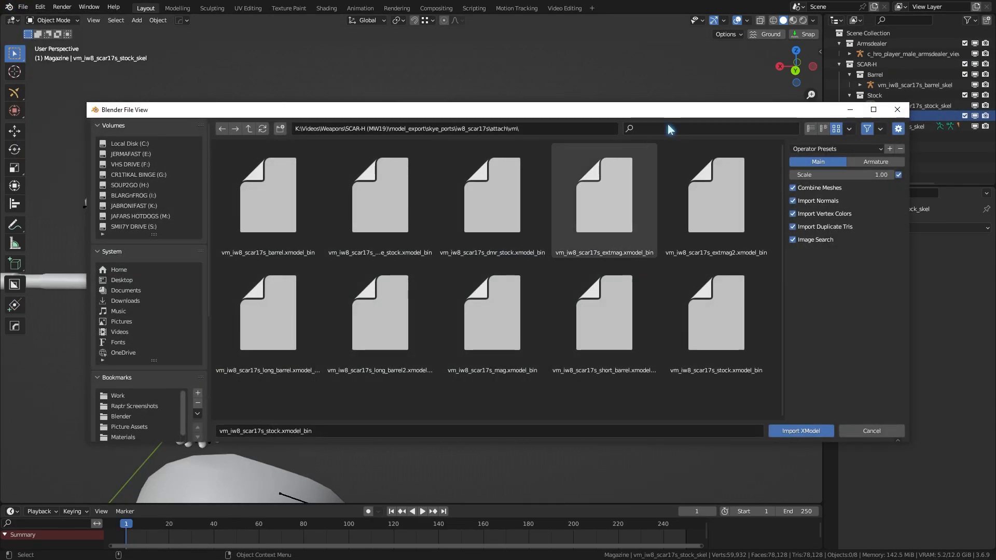
pyautogui.click(799, 431)
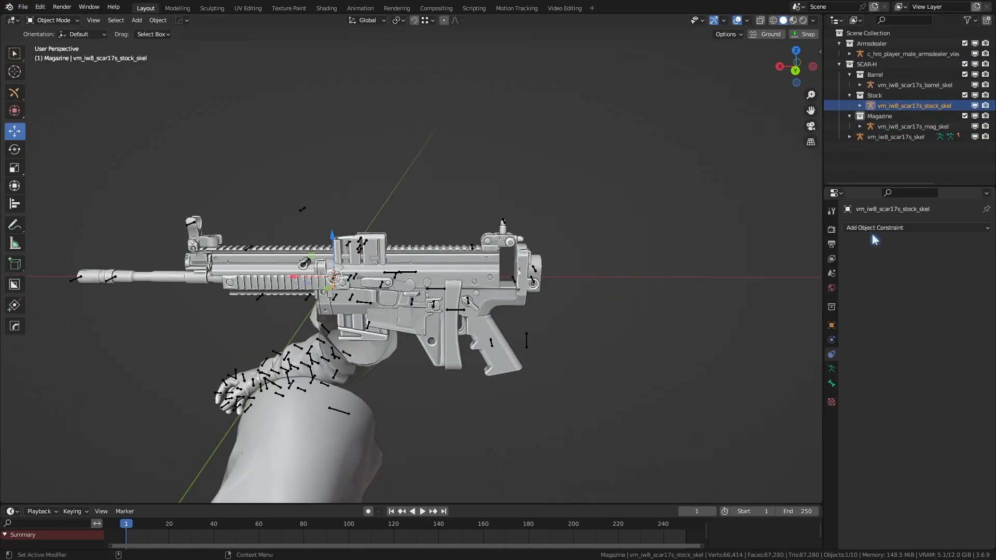
# Step: Constrain the stock skeleton with Copy Transforms to vm_iw8_scar17s_skel's stock attach bone
pyautogui.click(876, 227)
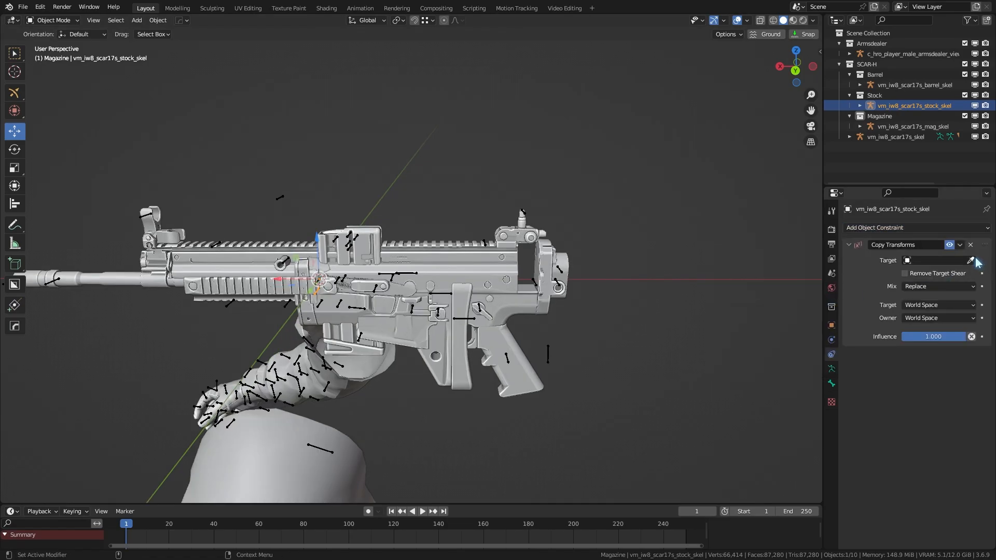
pyautogui.click(938, 260)
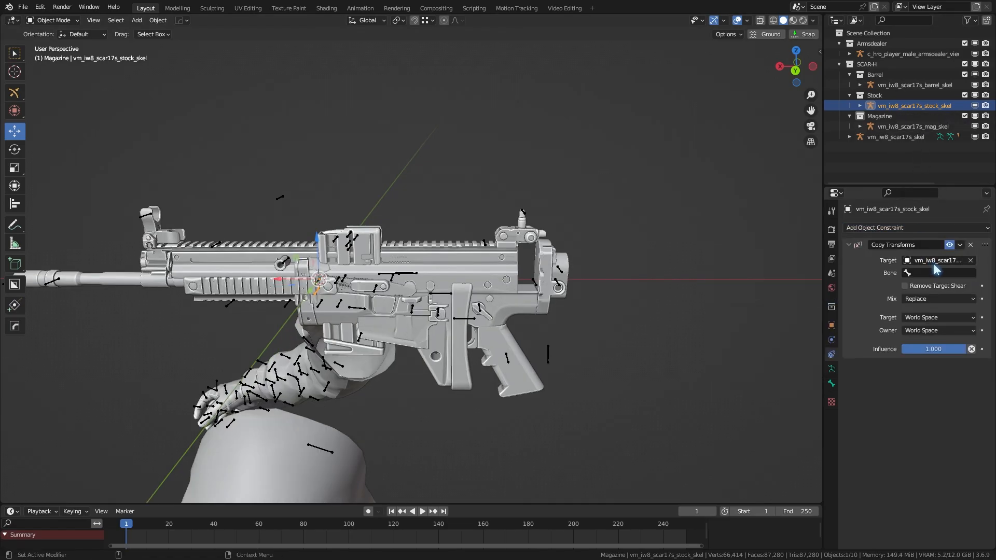
pyautogui.click(934, 272)
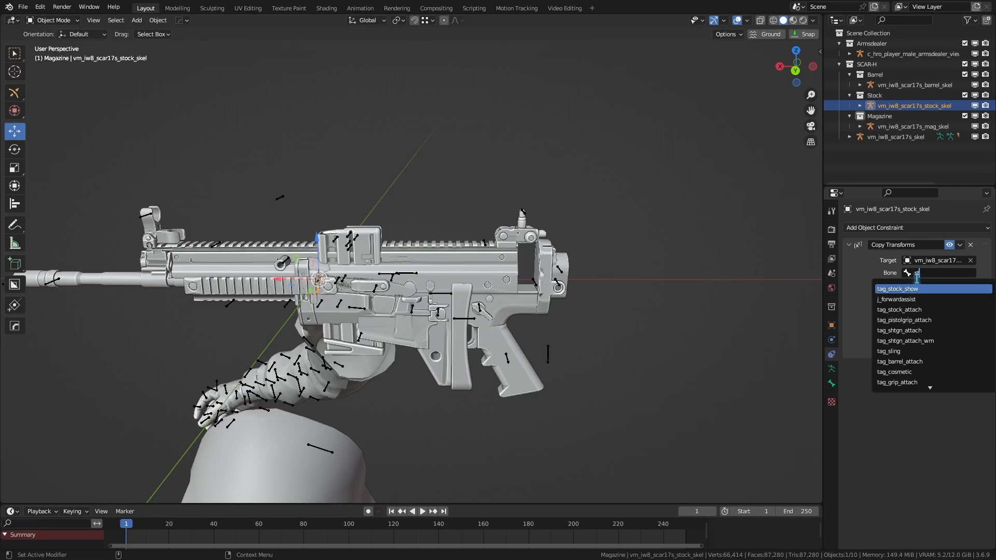
pyautogui.click(915, 84)
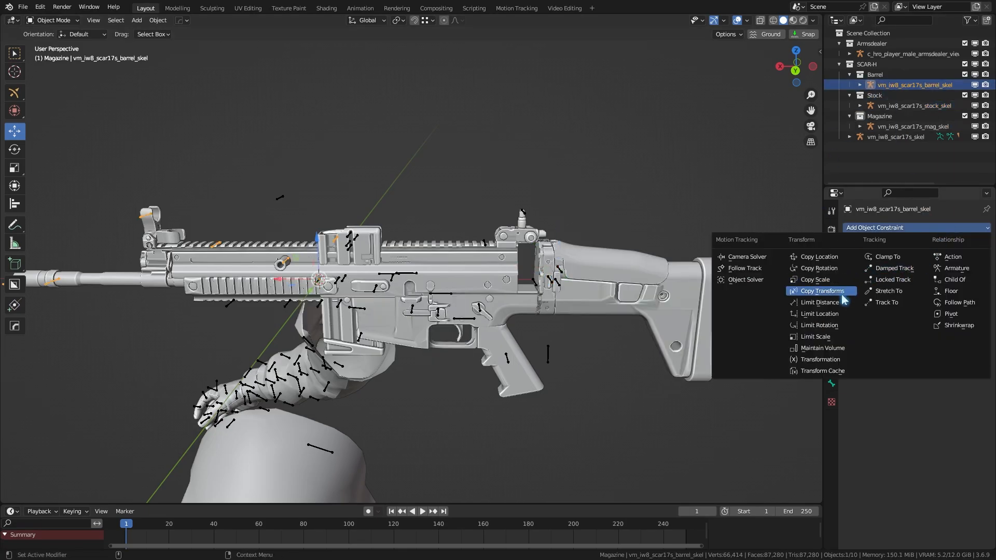
# Step: Constrain the barrel skeleton with Copy Transforms to the tag_barrel_attach bone
pyautogui.click(821, 290)
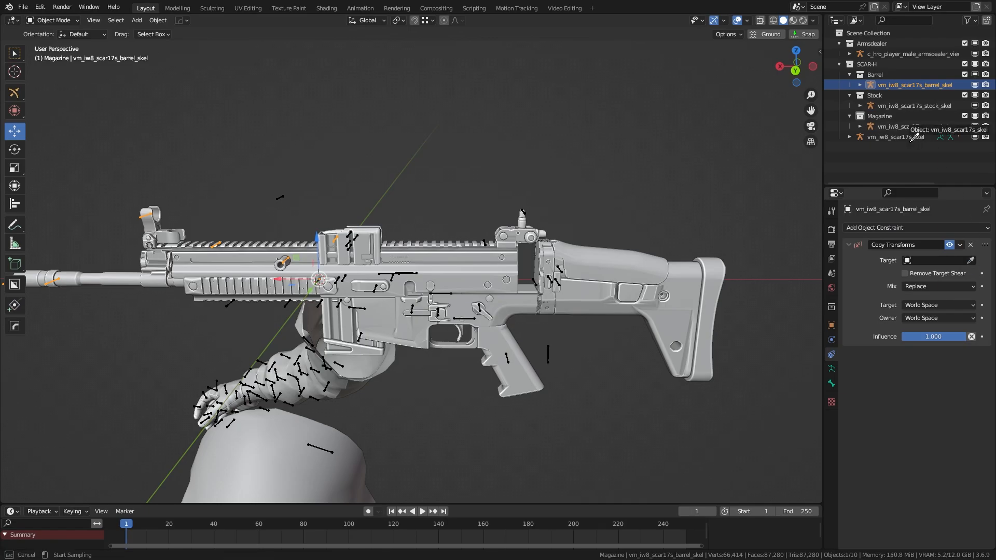
pyautogui.click(938, 273)
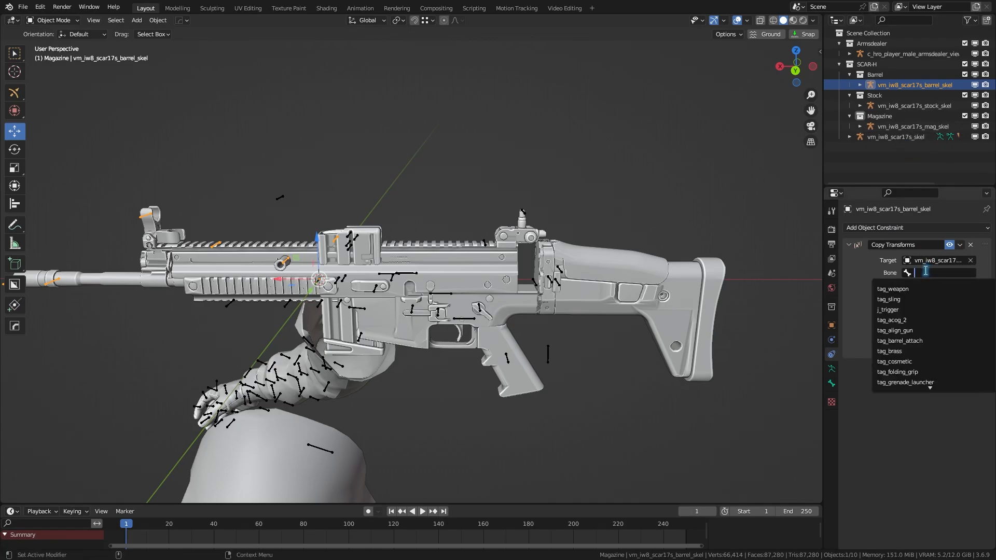
pyautogui.click(898, 341)
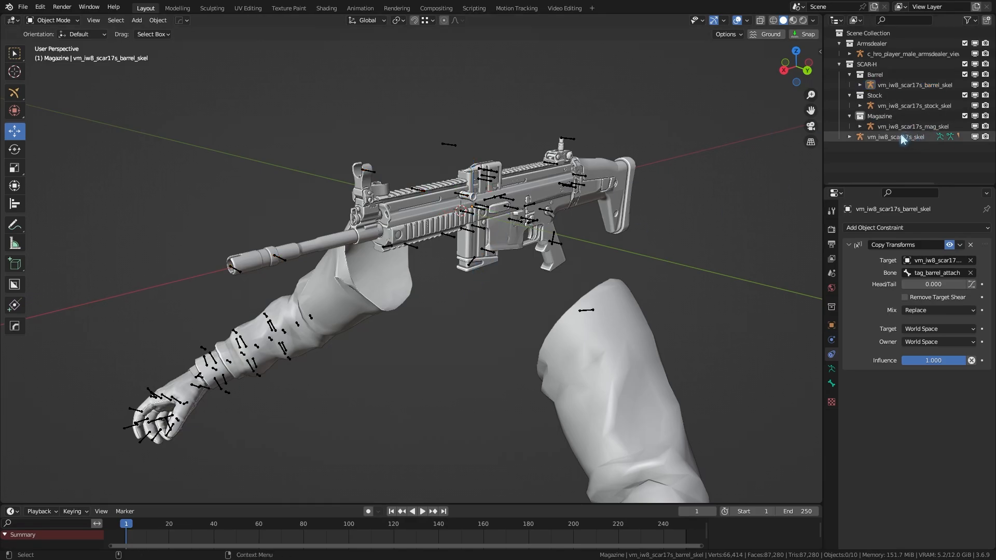
pyautogui.click(914, 125)
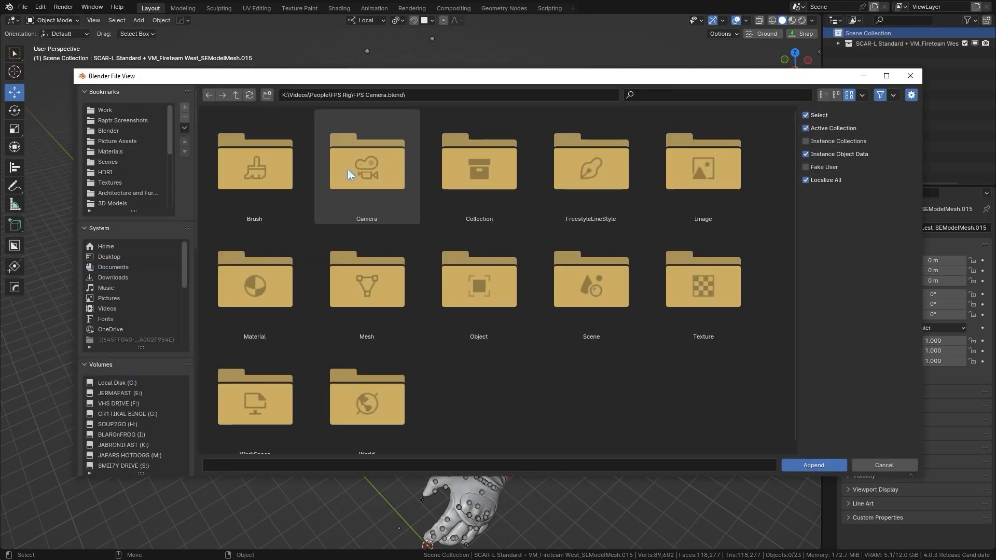
# Step: Append the camera rig from FPS Camera.blend and view the headcam's object constraints
pyautogui.doubleClick(367, 162)
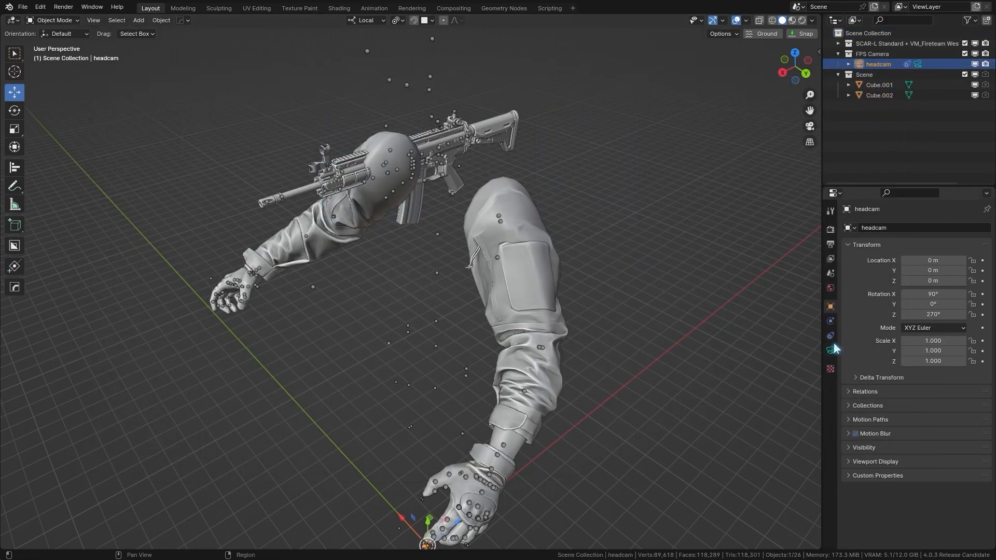
pyautogui.click(830, 335)
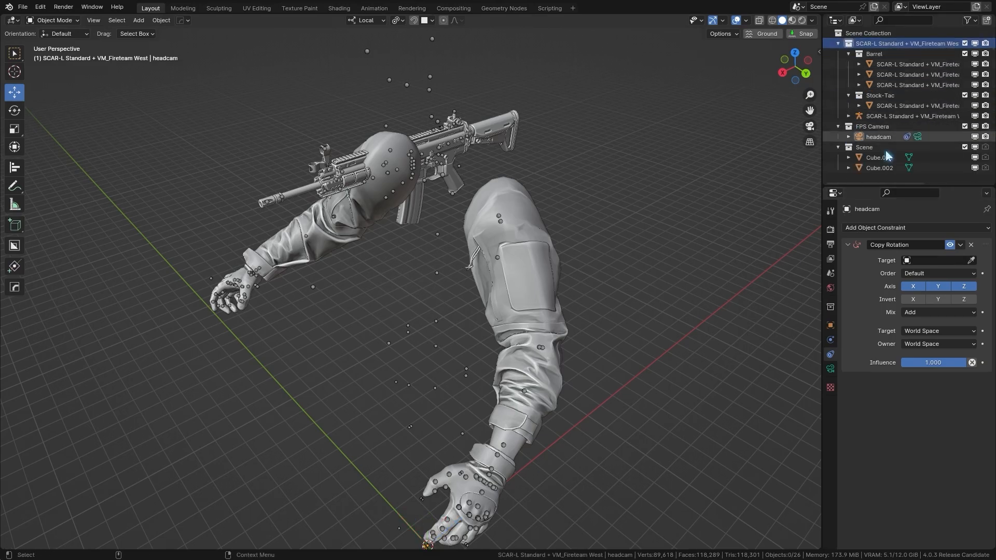
pyautogui.click(946, 273)
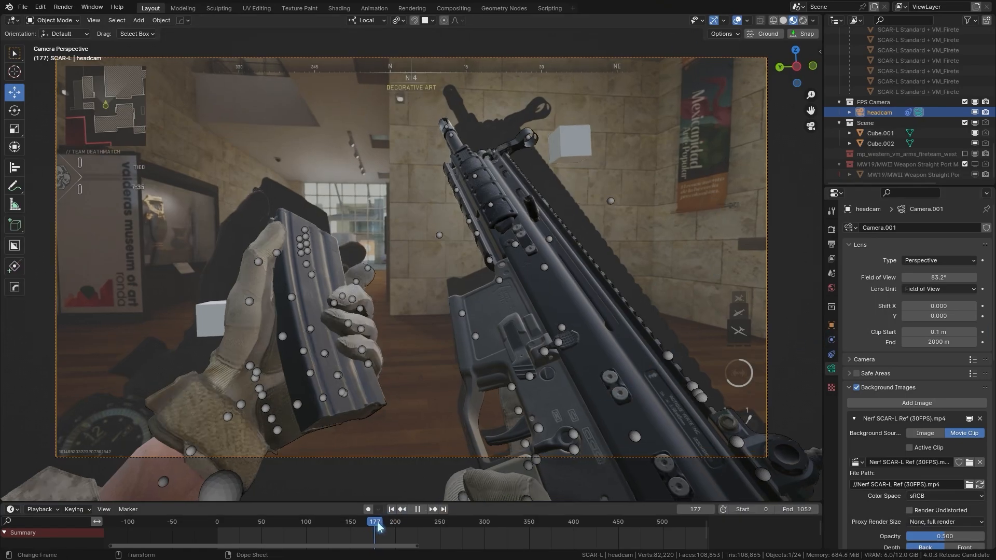
# Step: Scrub the reload animation in headcam view and adjust the camera's Field of View value
pyautogui.moveTo(375, 522); pyautogui.dragTo(437, 522)
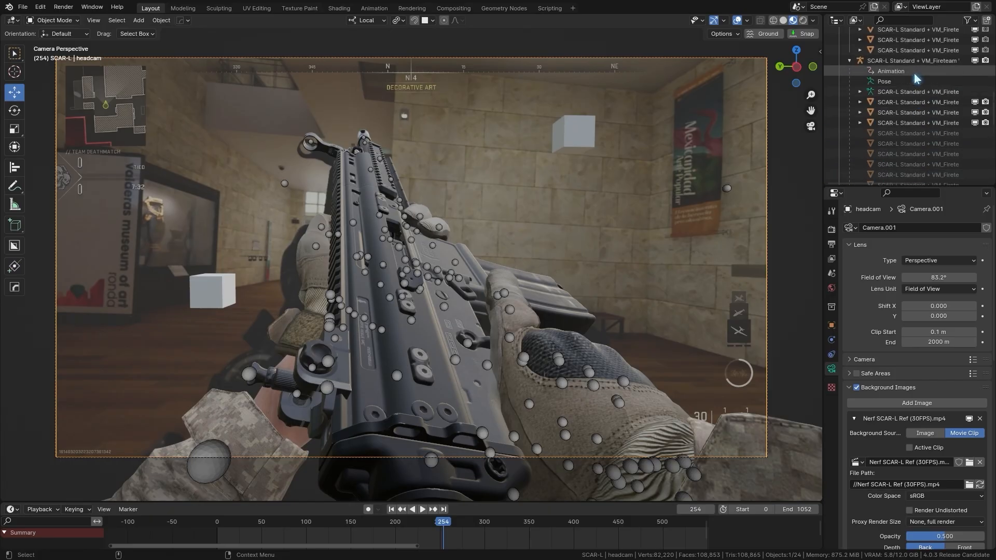
pyautogui.click(861, 53)
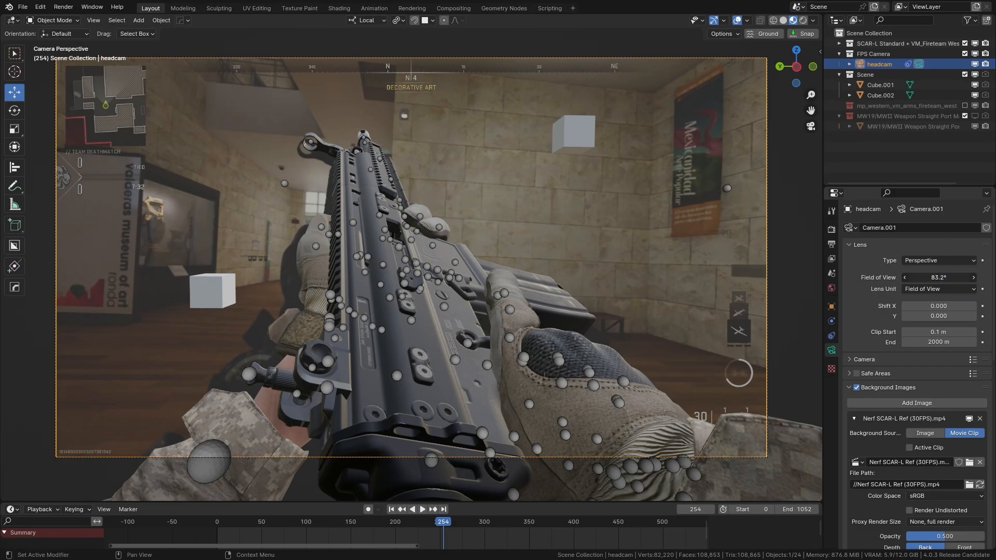
pyautogui.click(938, 277)
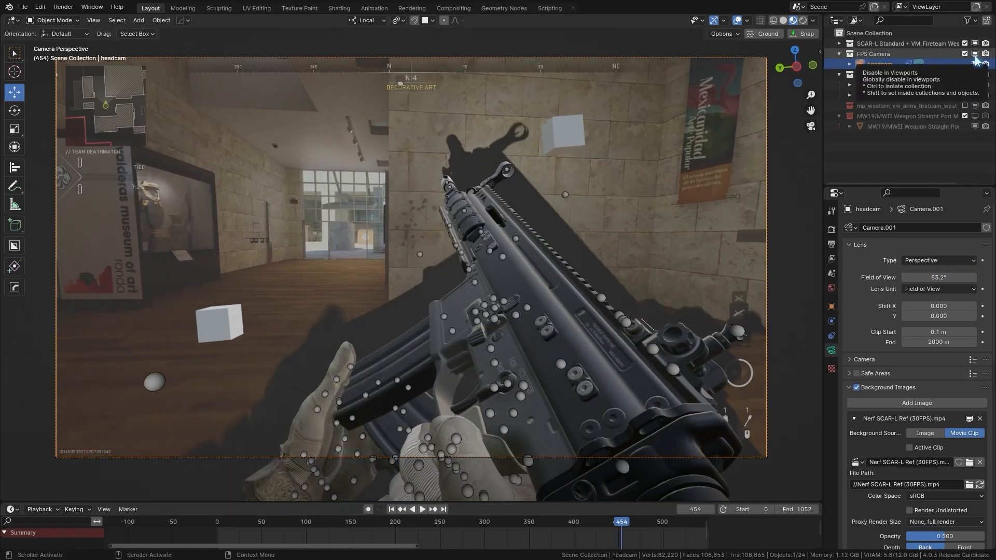
pyautogui.doubleClick(938, 278)
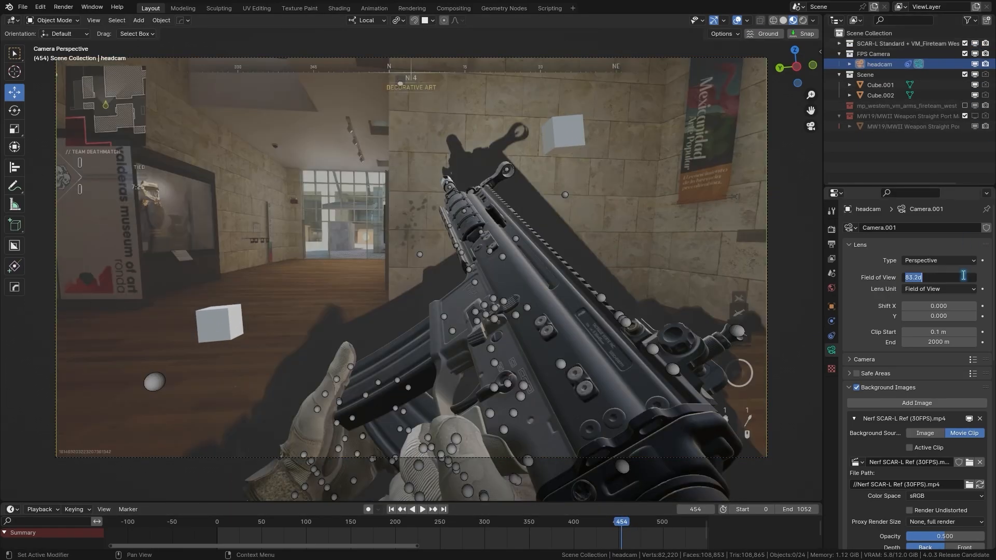
pyautogui.moveTo(939, 278); pyautogui.dragTo(927, 278)
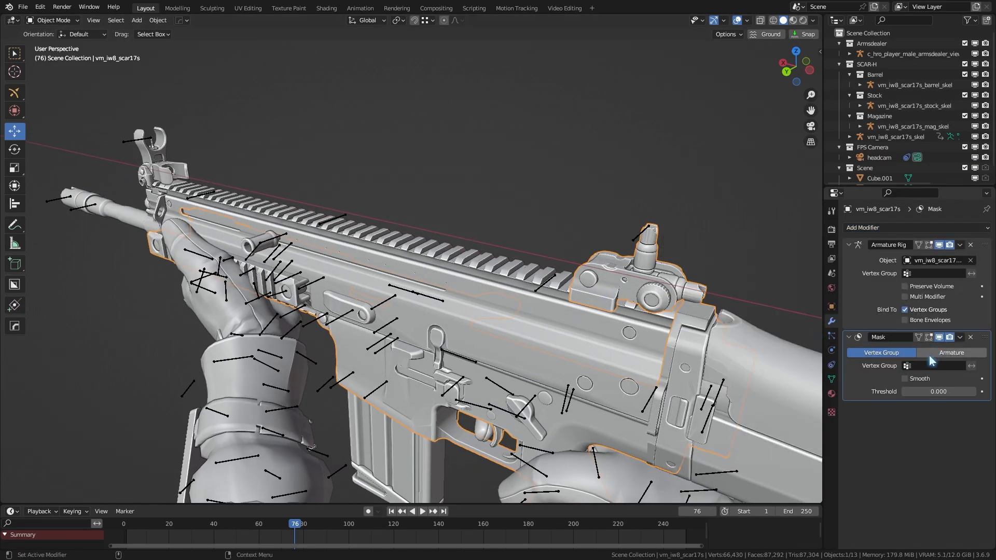
# Step: Set the Mask modifier's vertex group to tag_sight_off by searching 'sight'
pyautogui.click(937, 365)
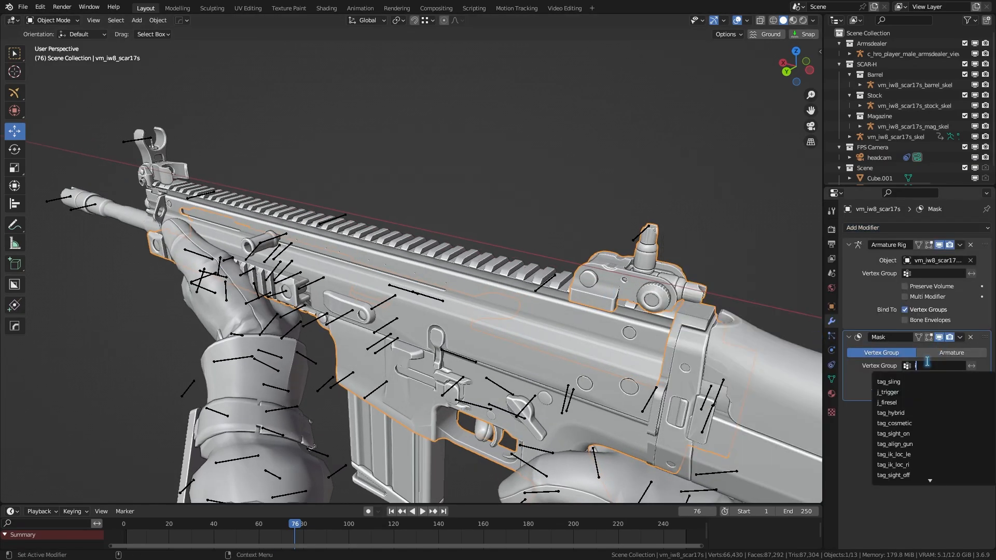
pyautogui.write('iron')
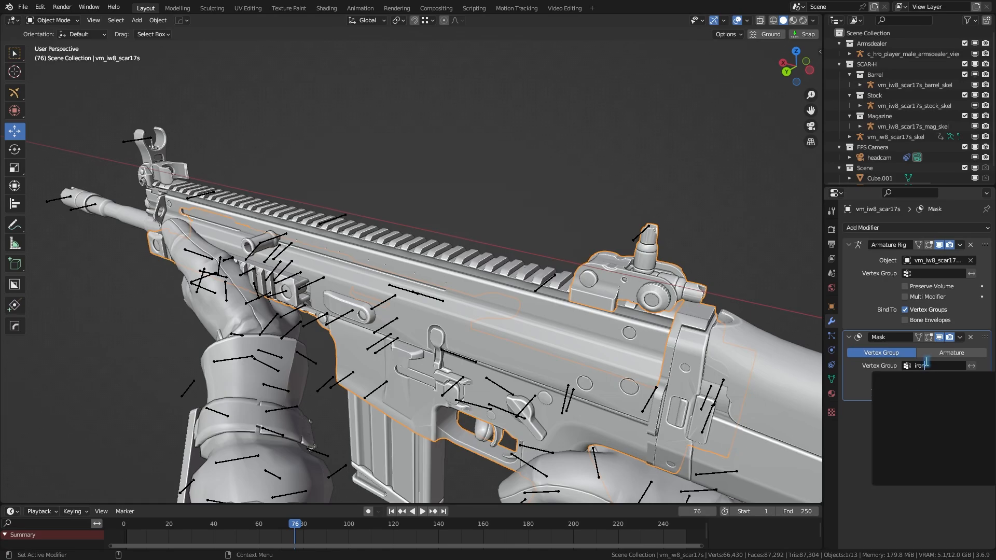
pyautogui.write('sight')
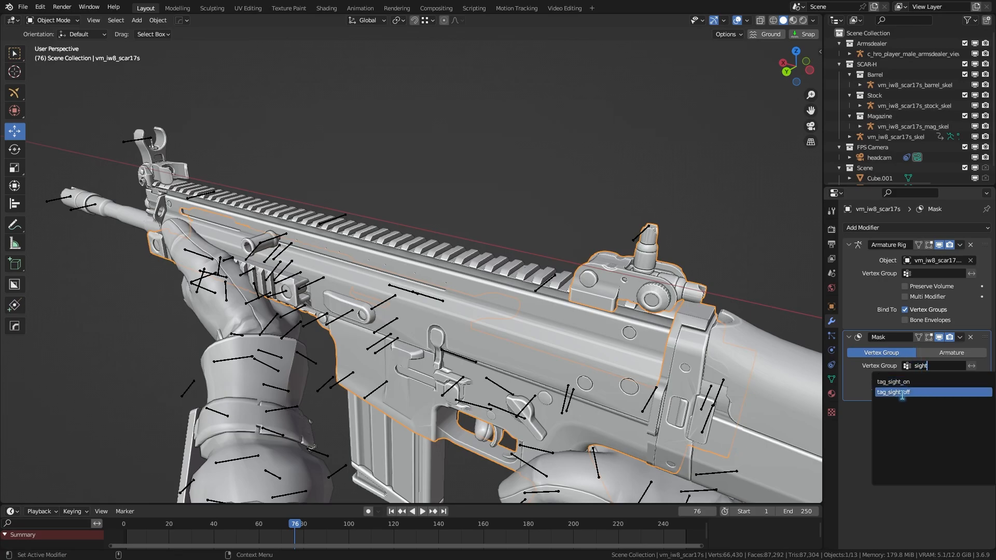
pyautogui.click(893, 392)
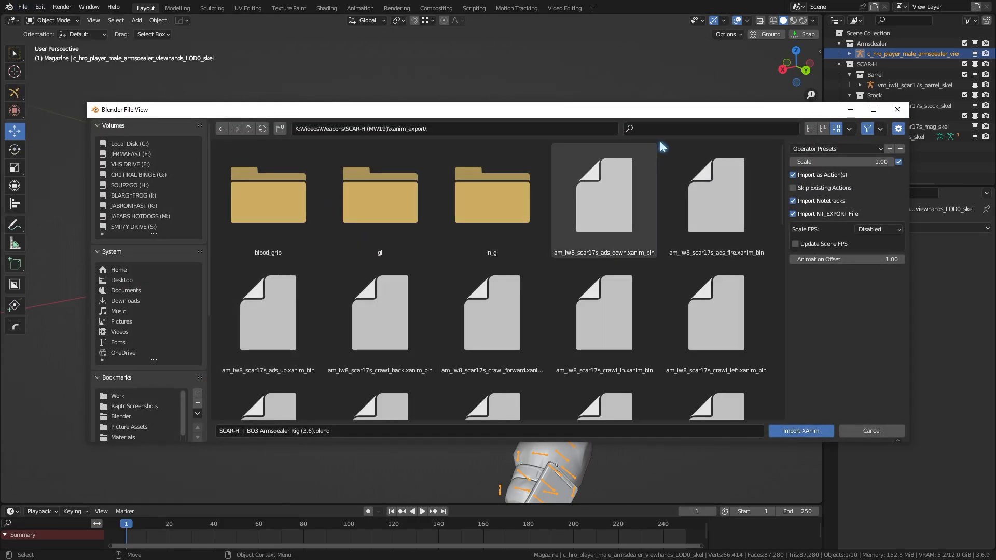
# Step: Search 'reload' and import am_iw8_scar17s_reload.xanim_bin onto the rig
pyautogui.write('reload')
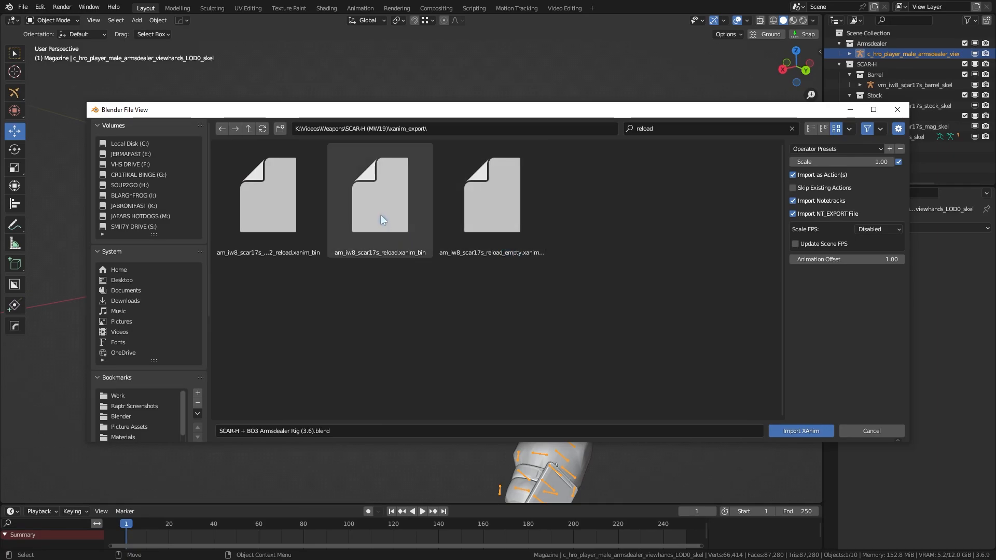
pyautogui.click(800, 431)
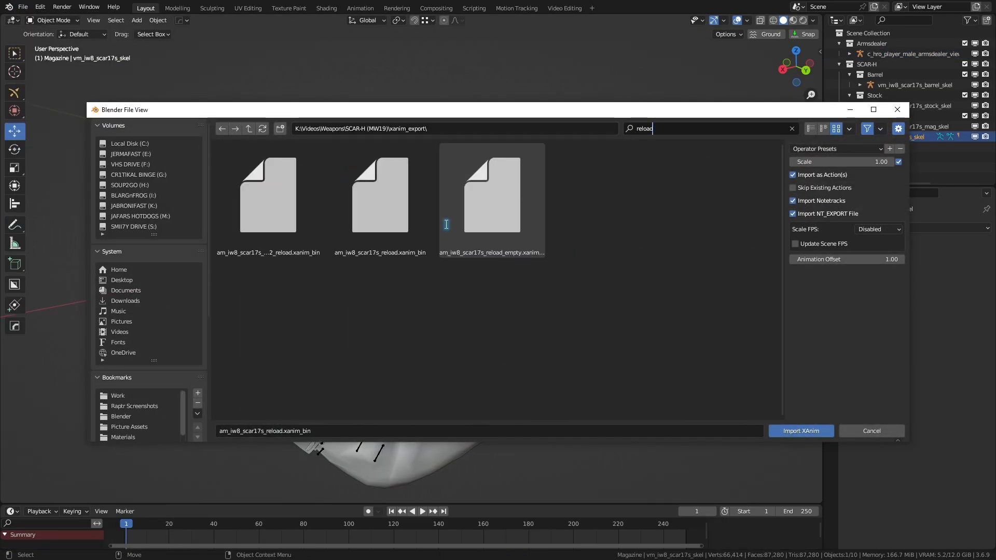
pyautogui.click(379, 195)
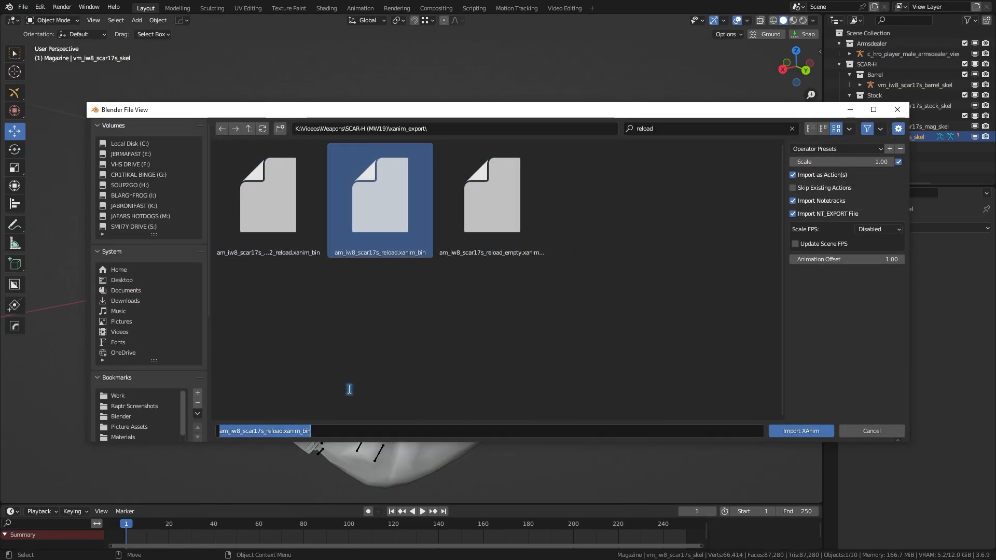
pyautogui.click(800, 431)
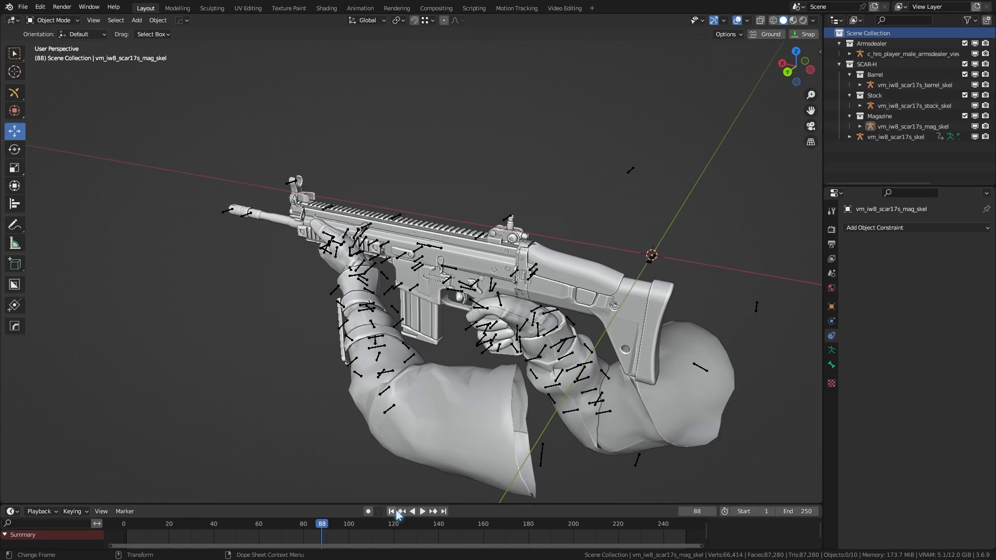
pyautogui.click(392, 510)
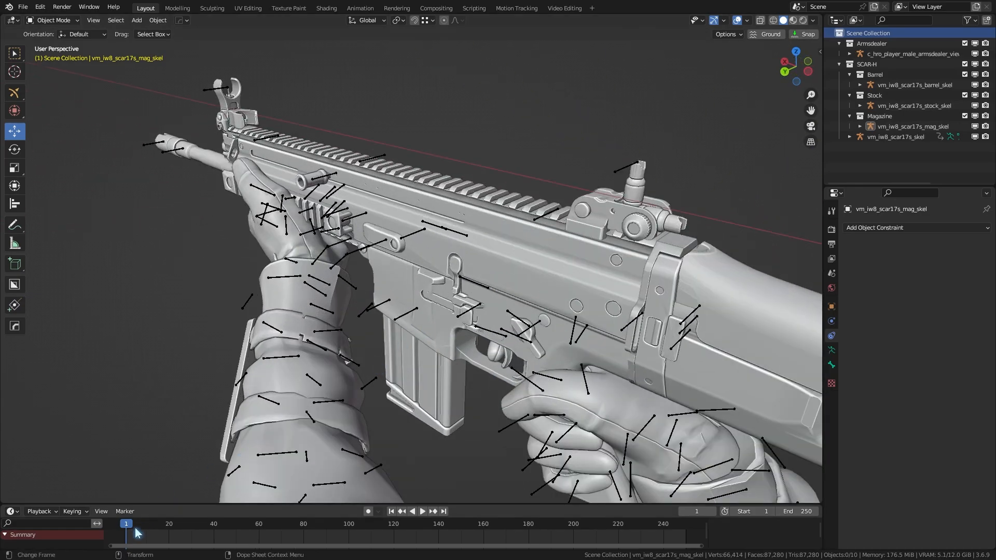
pyautogui.click(422, 510)
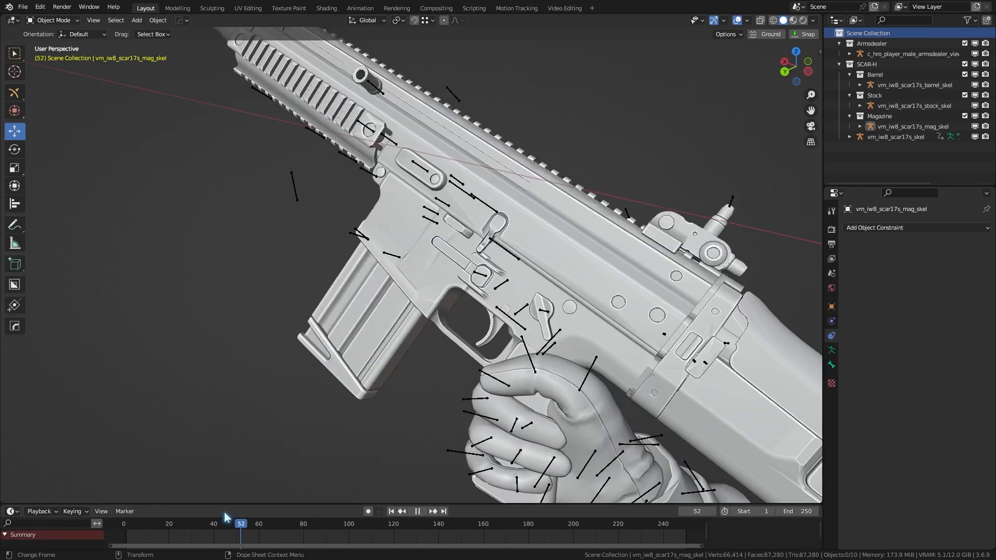
pyautogui.click(392, 510)
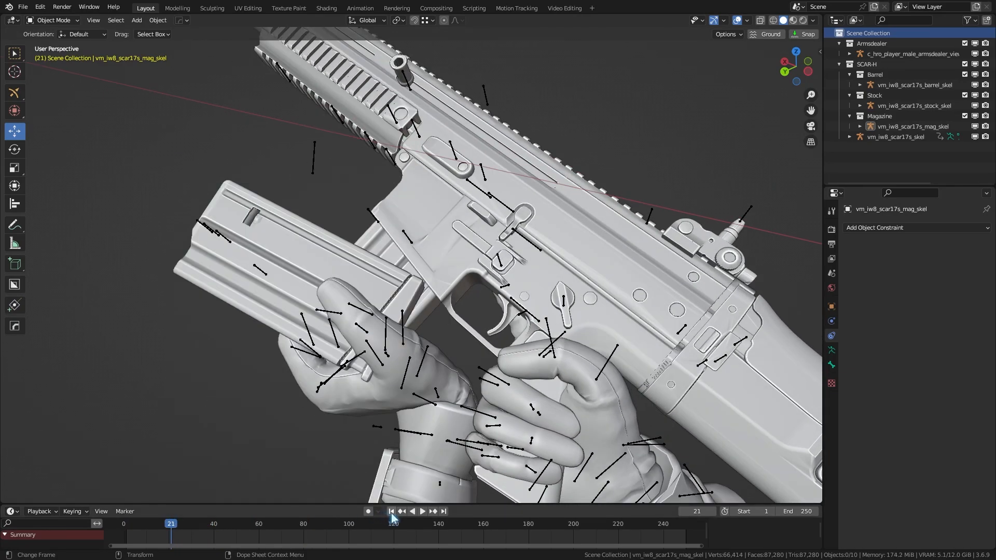
pyautogui.click(392, 511)
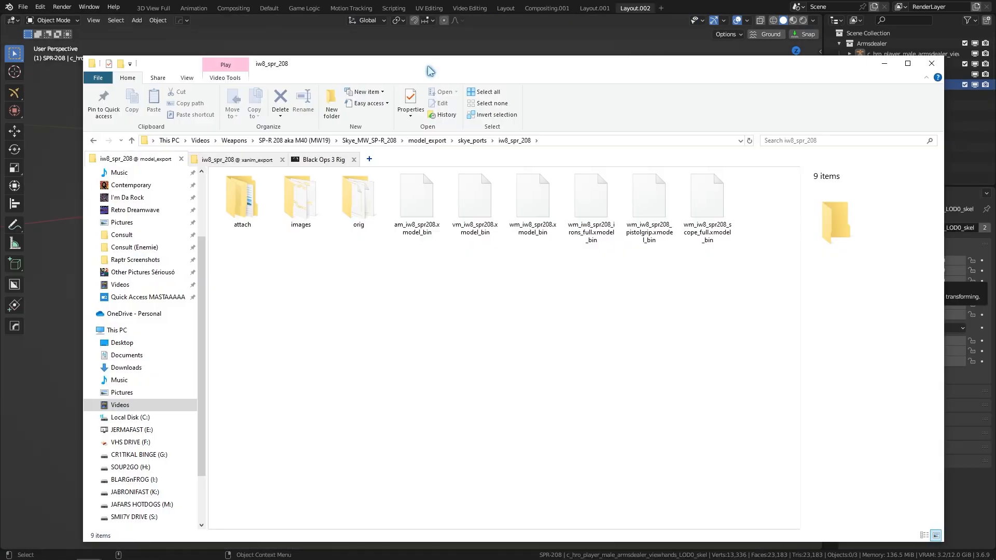
pyautogui.click(702, 197)
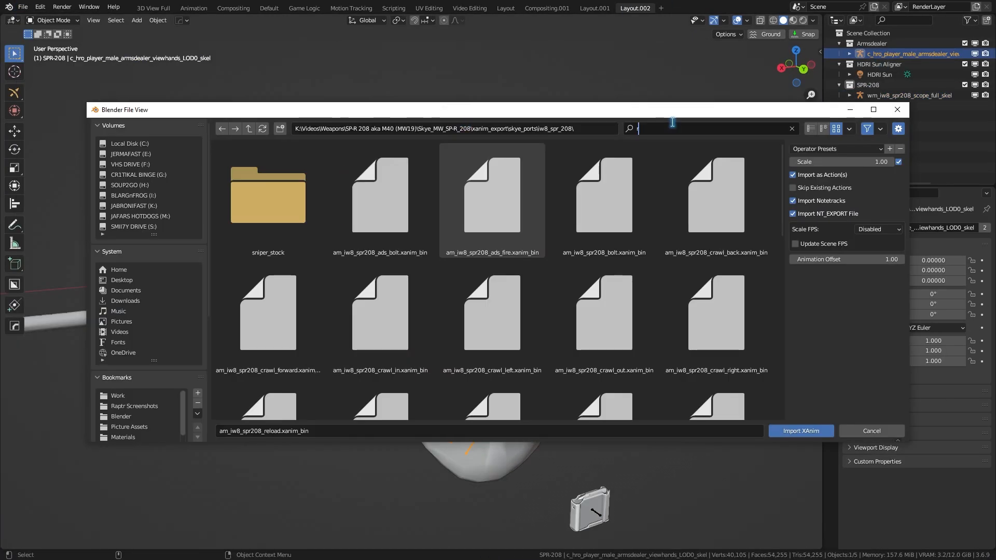
pyautogui.click(799, 430)
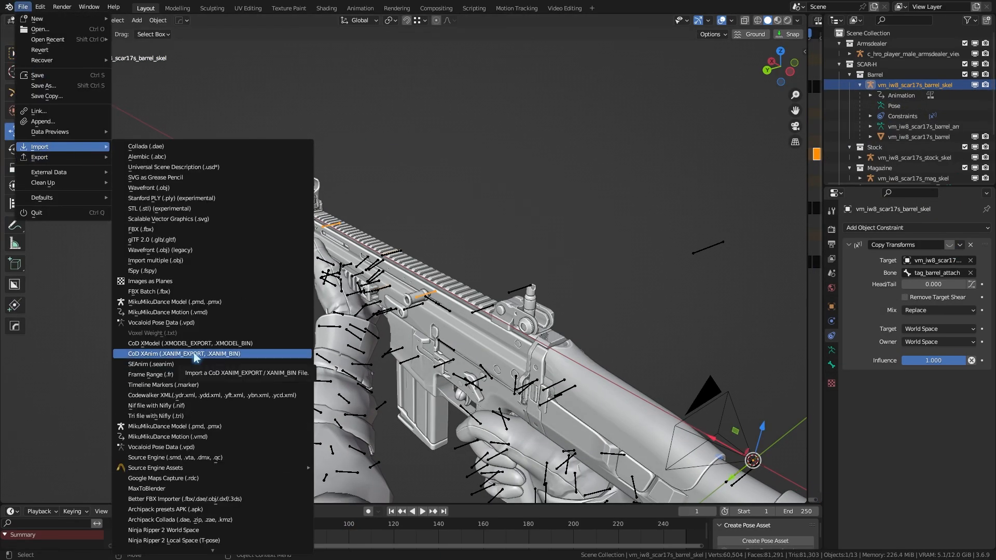
# Step: Start a CoD XAnim import from the File > Import menu
pyautogui.click(188, 353)
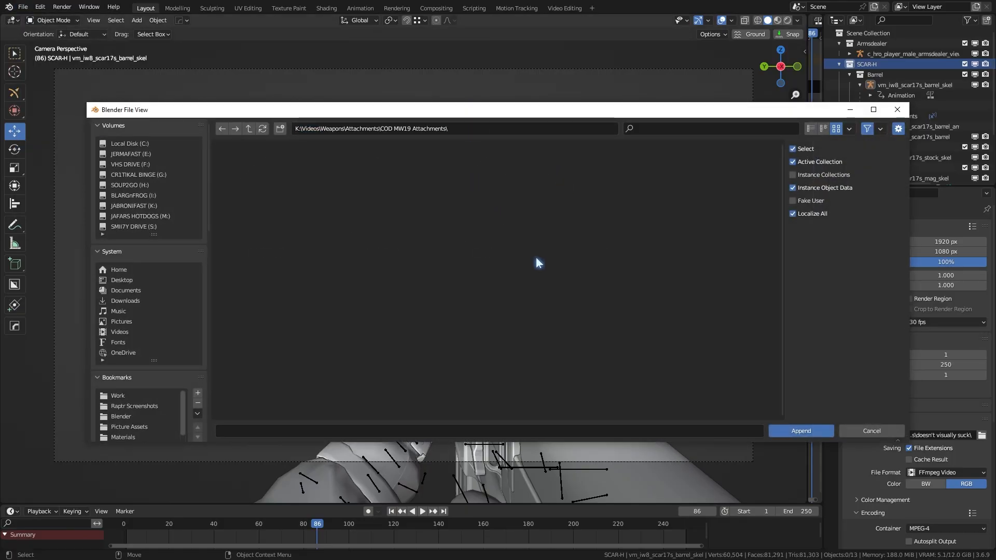
# Step: Append the holo sight locked to tag_holo and give the DMR stock a Copy Transforms constraint
pyautogui.click(800, 430)
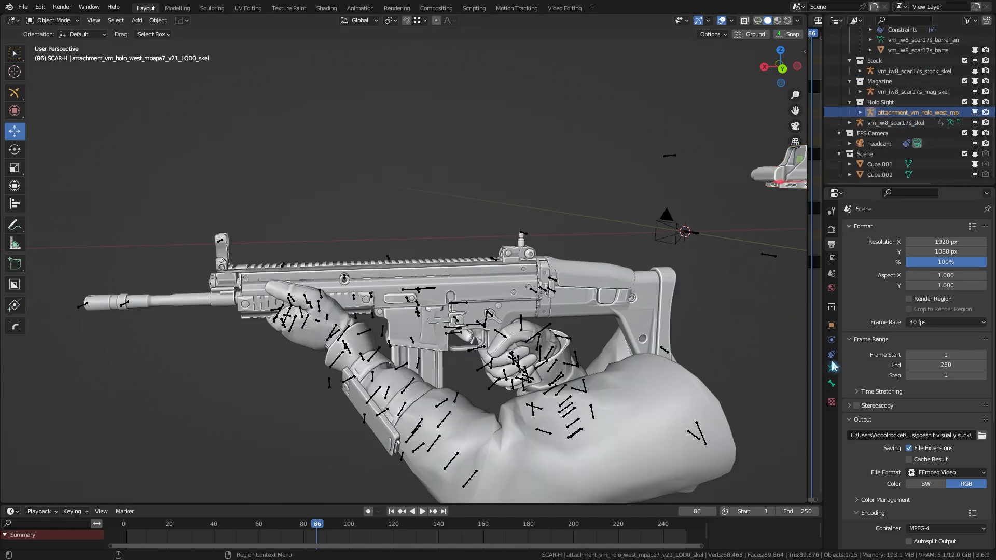
pyautogui.click(831, 355)
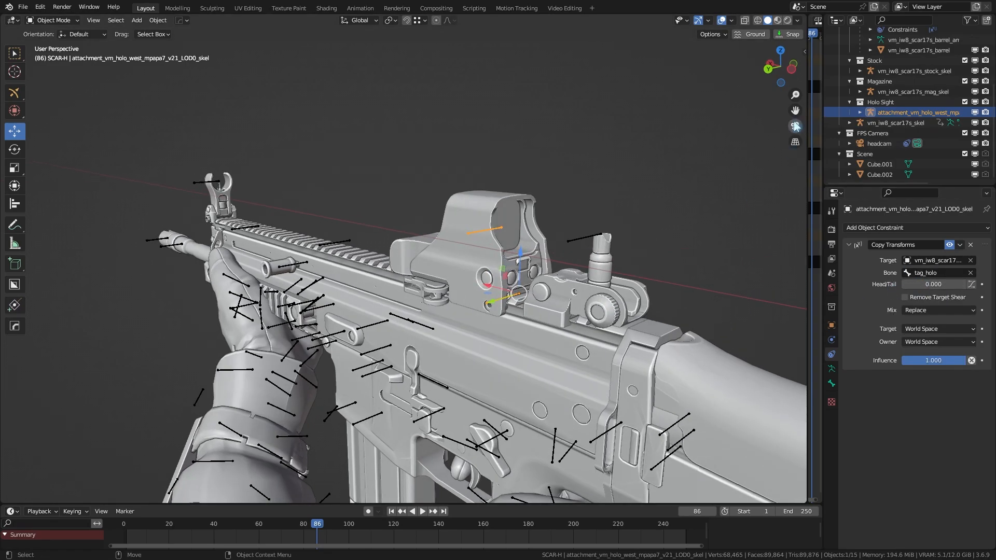
pyautogui.click(927, 365)
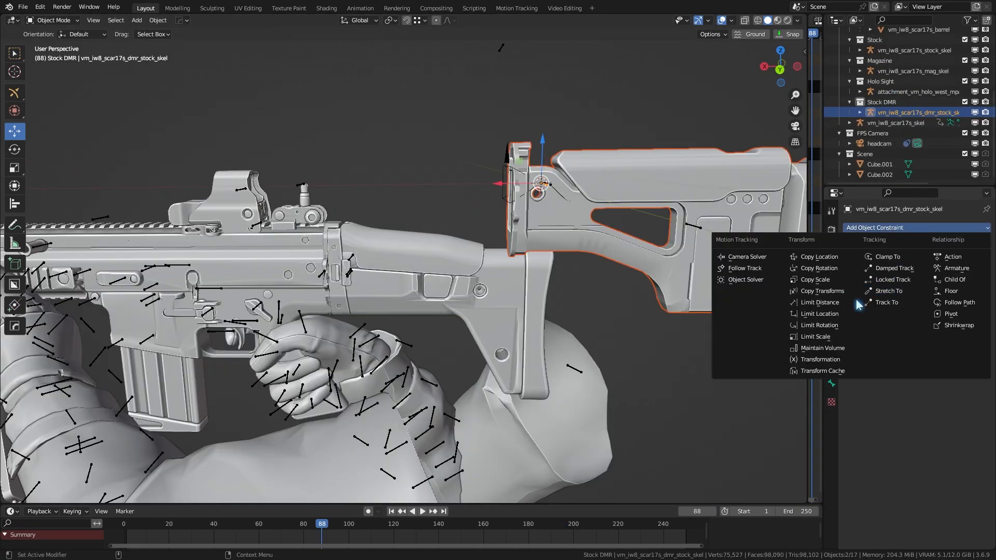
pyautogui.click(822, 290)
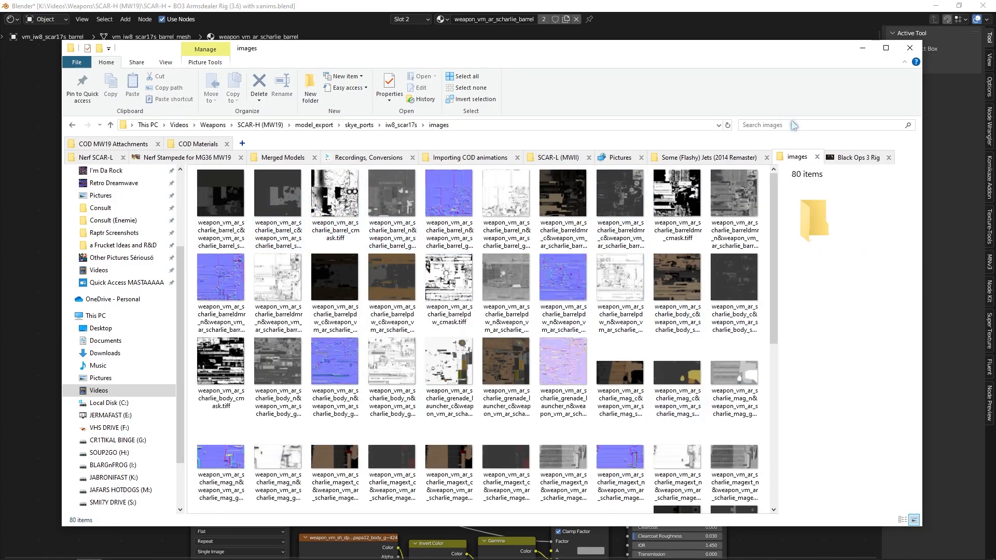
# Step: Search 'barr' for barrel textures, then append MW19 Weapon Skye Mat.blend into the scene
pyautogui.write('barr')
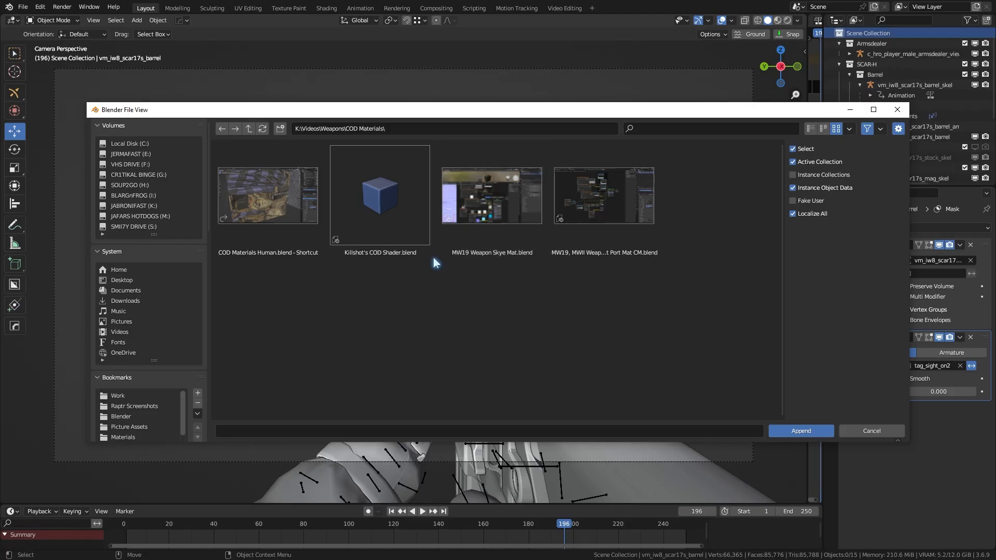
pyautogui.click(800, 430)
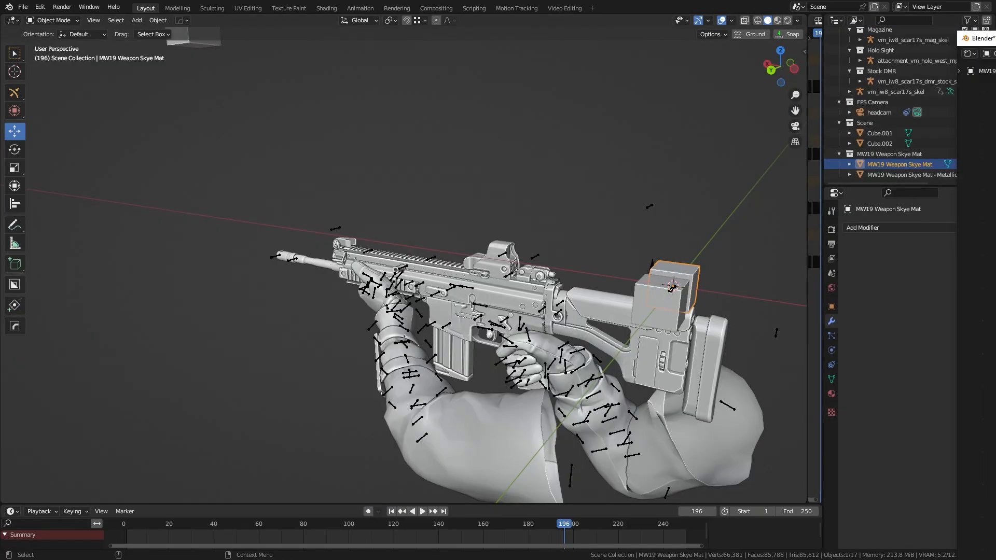
pyautogui.click(326, 7)
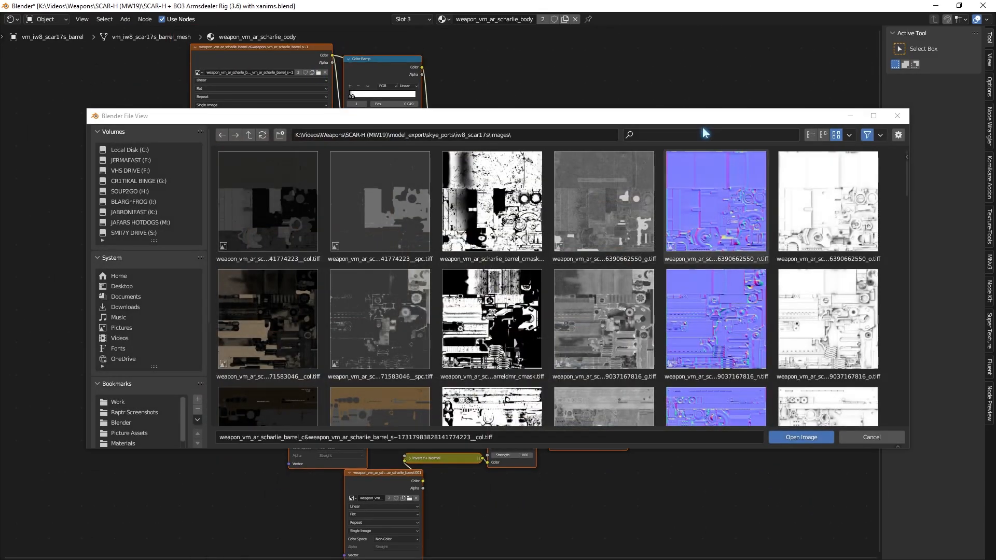
# Step: Filter the image browser to 'body' and load the matching body texture file
pyautogui.write('body')
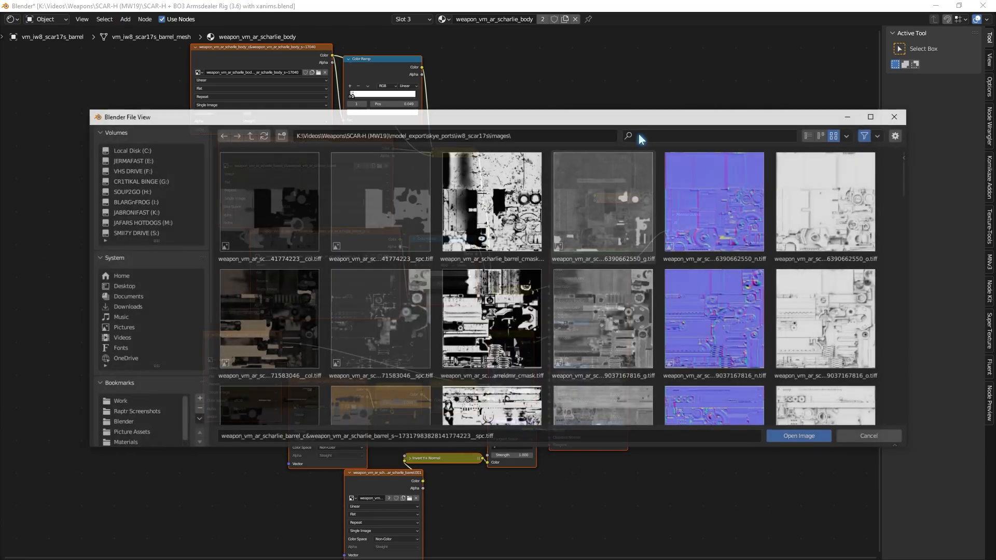
pyautogui.click(868, 436)
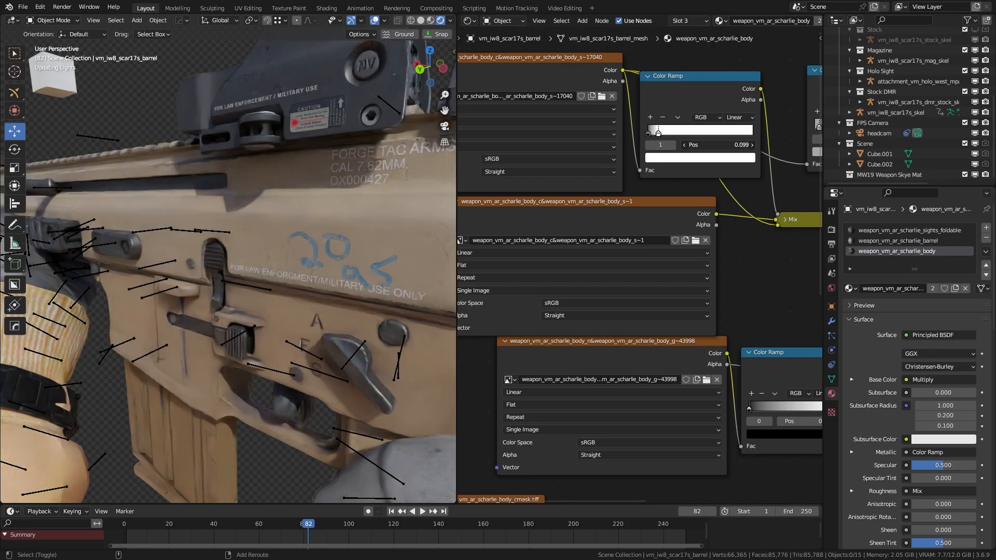
# Step: Browse an image for the bottom normal node and add a ColorRamp with an adjusted stop
pyautogui.moveTo(658, 130); pyautogui.dragTo(670, 131)
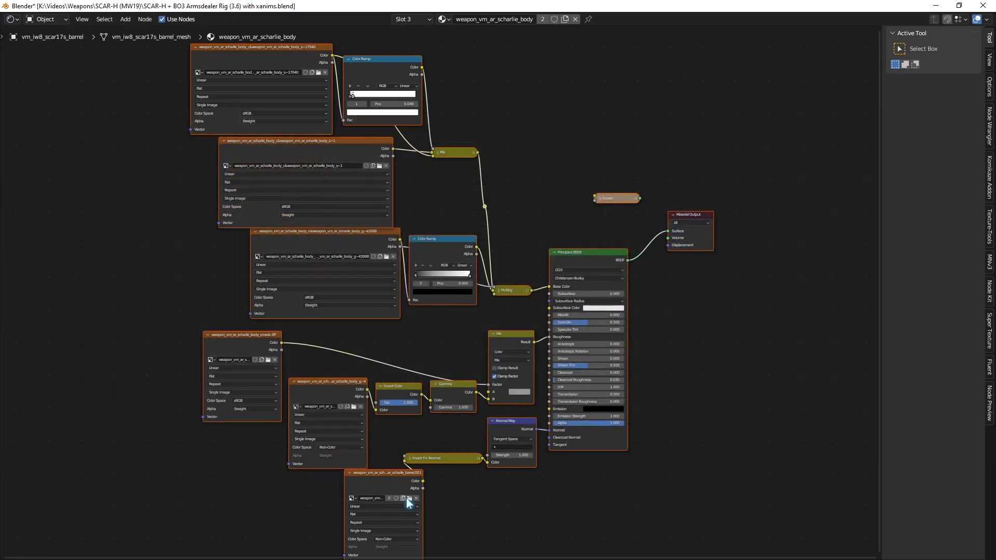
pyautogui.click(145, 7)
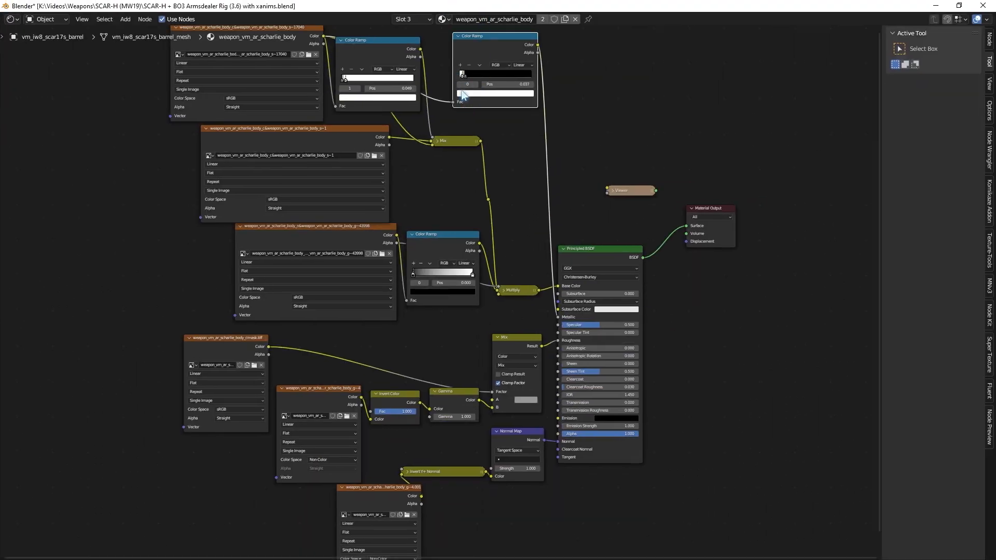
pyautogui.click(144, 7)
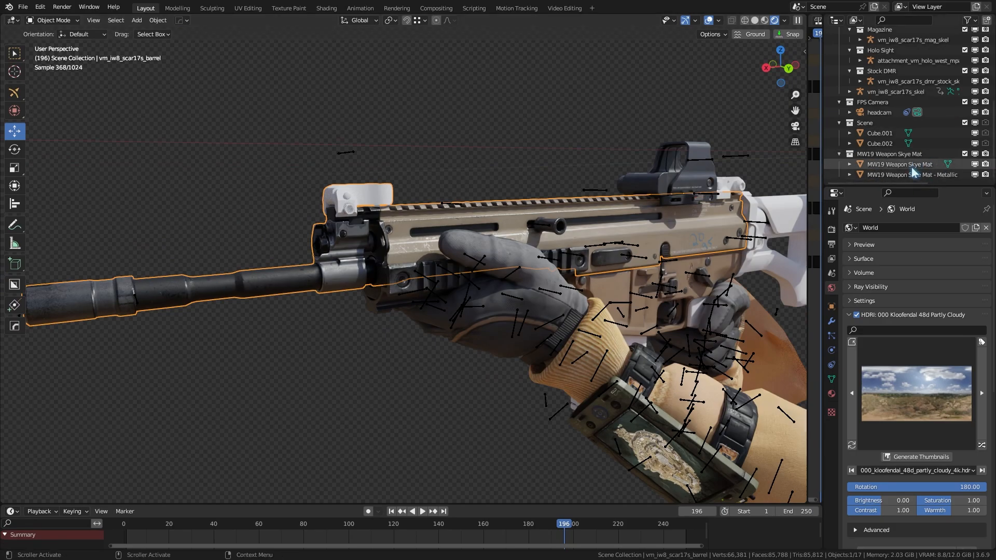
# Step: Select the MW19 Weapon Skye Mat object in the Outliner under the HDRI-lit render
pyautogui.click(898, 164)
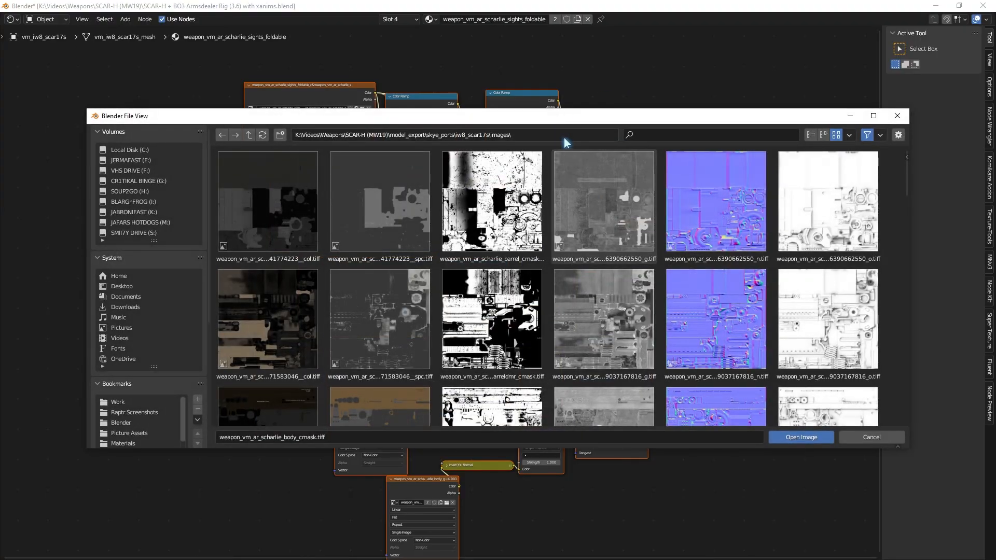
# Step: Filter the sights_foldable image browser to files matching 'sights'
pyautogui.write('sights')
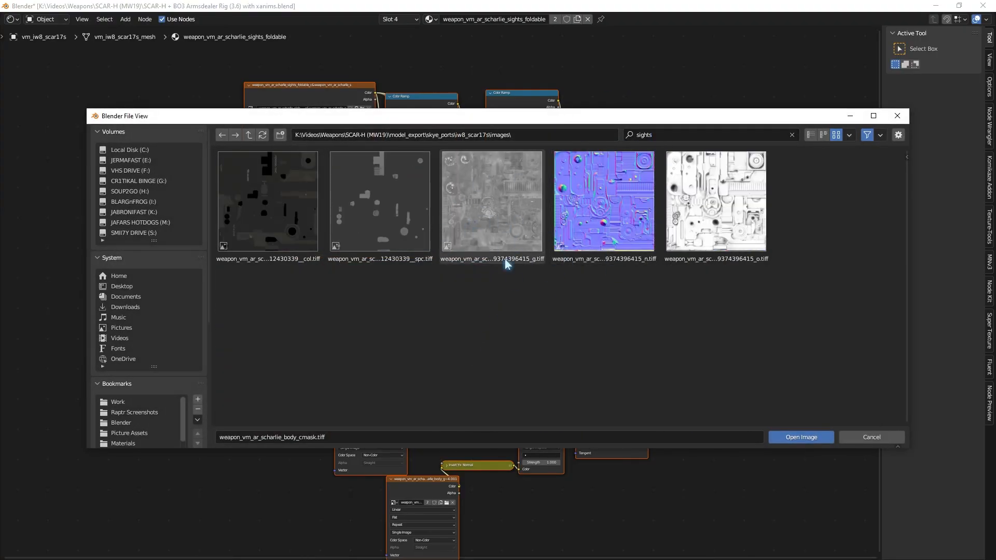